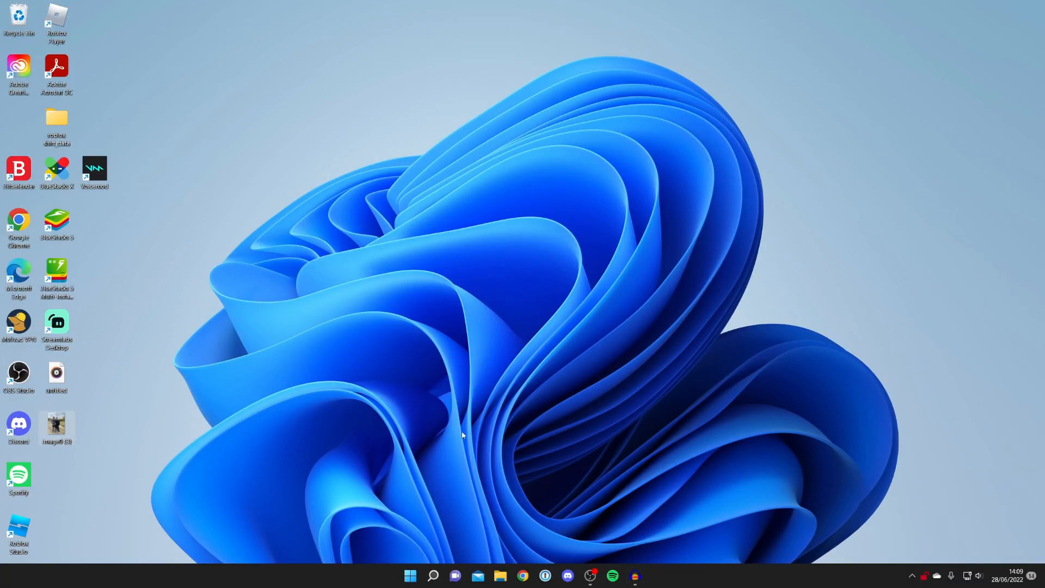
pyautogui.moveTo(418, 551)
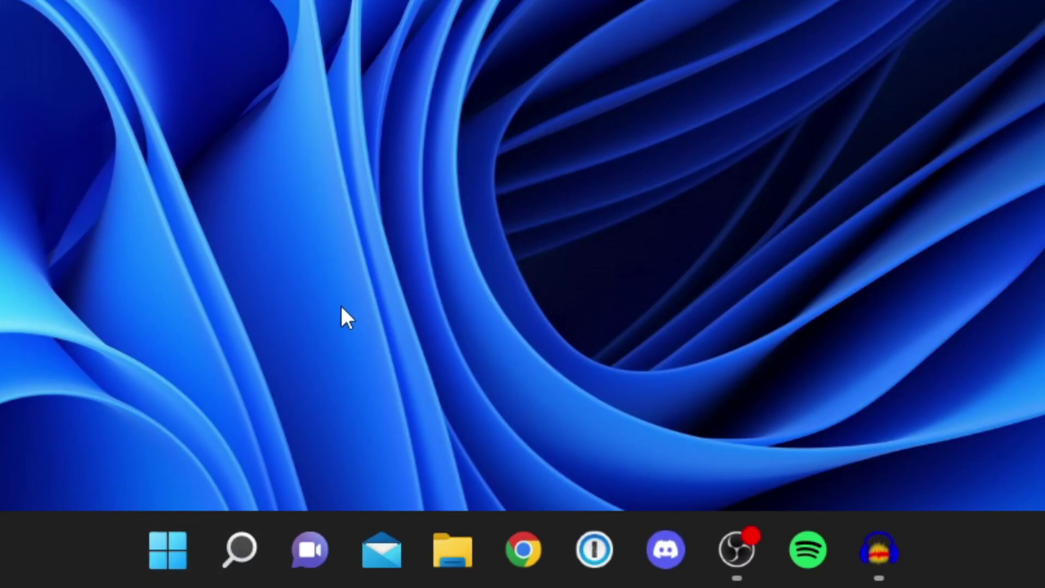
# Search Windows for 'settings' to launch the Settings app
pyautogui.click(238, 549)
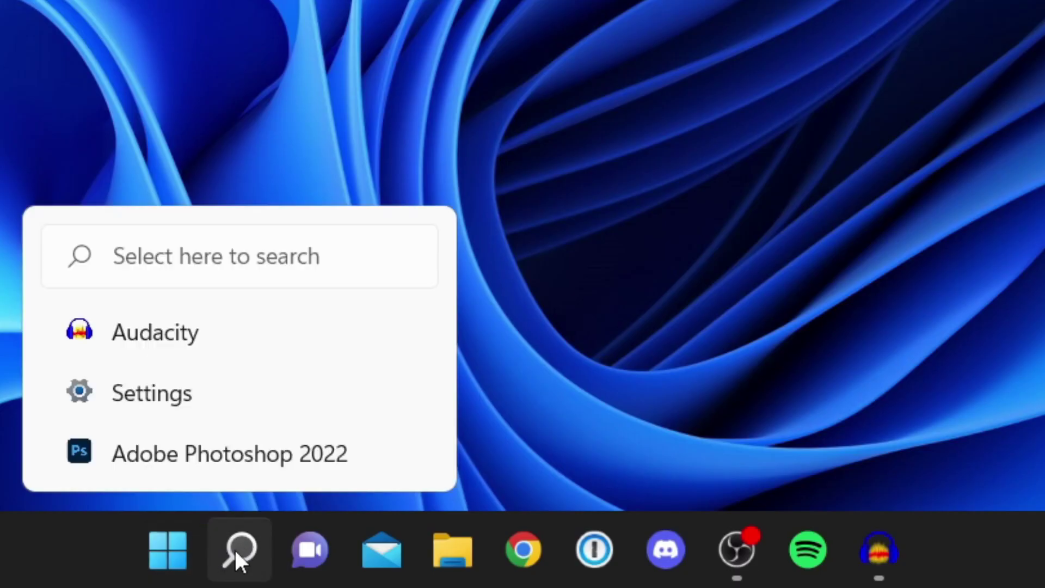
pyautogui.click(238, 549)
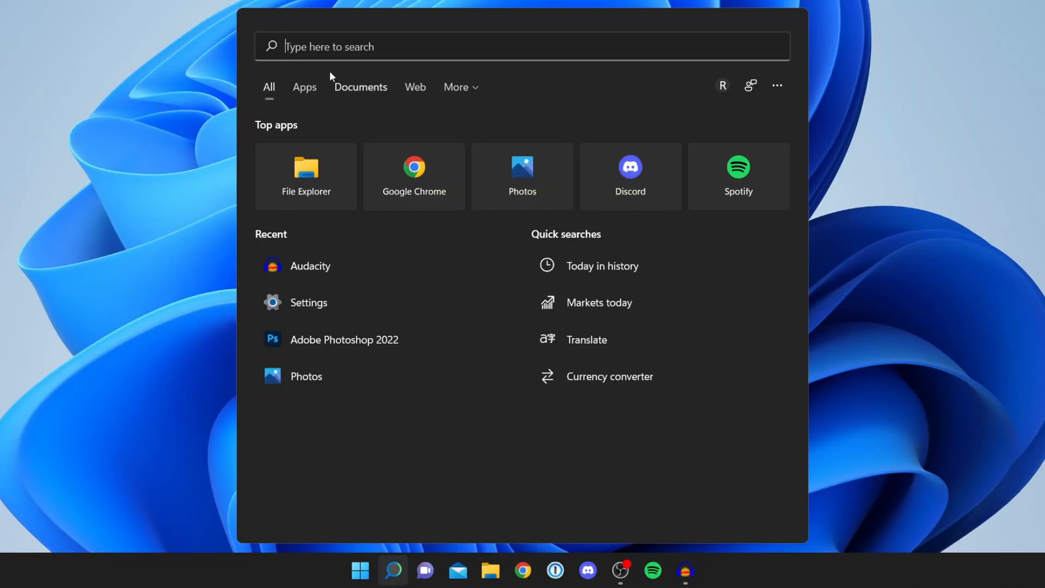
pyautogui.write('settings')
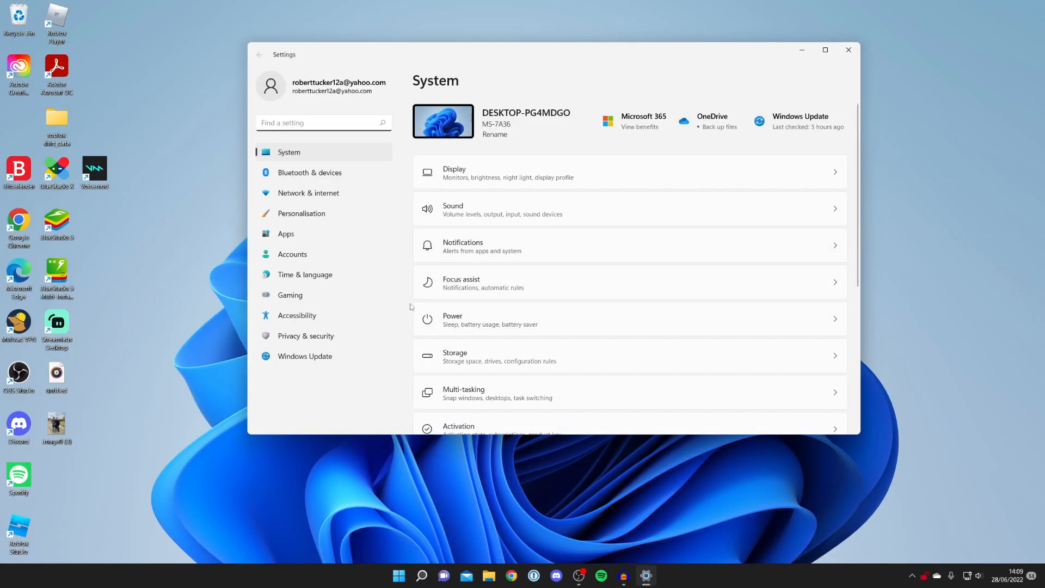
# Go to Apps > Apps & features to list the 107 installed apps
pyautogui.click(824, 50)
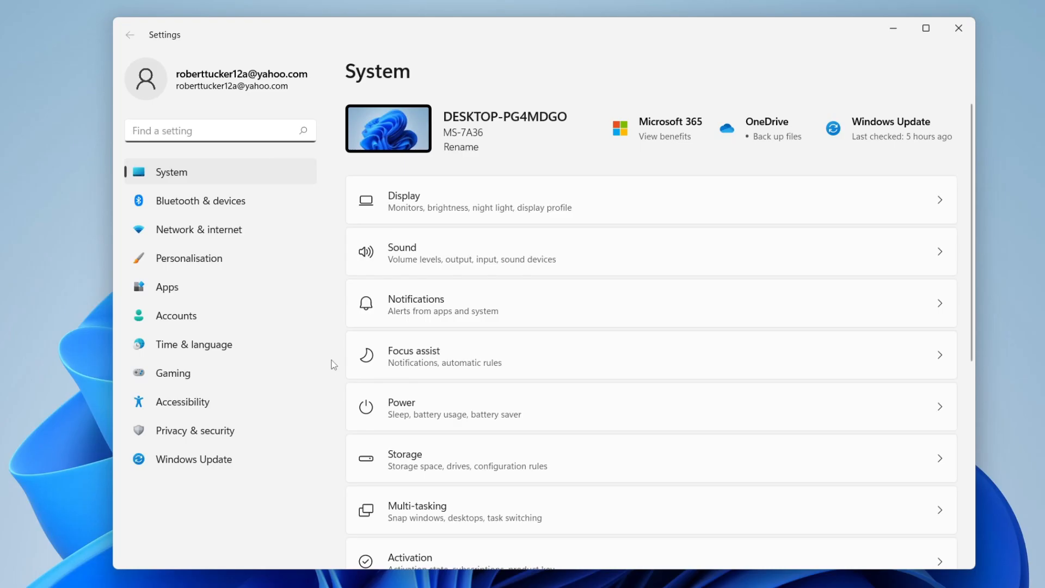
pyautogui.moveTo(167, 287)
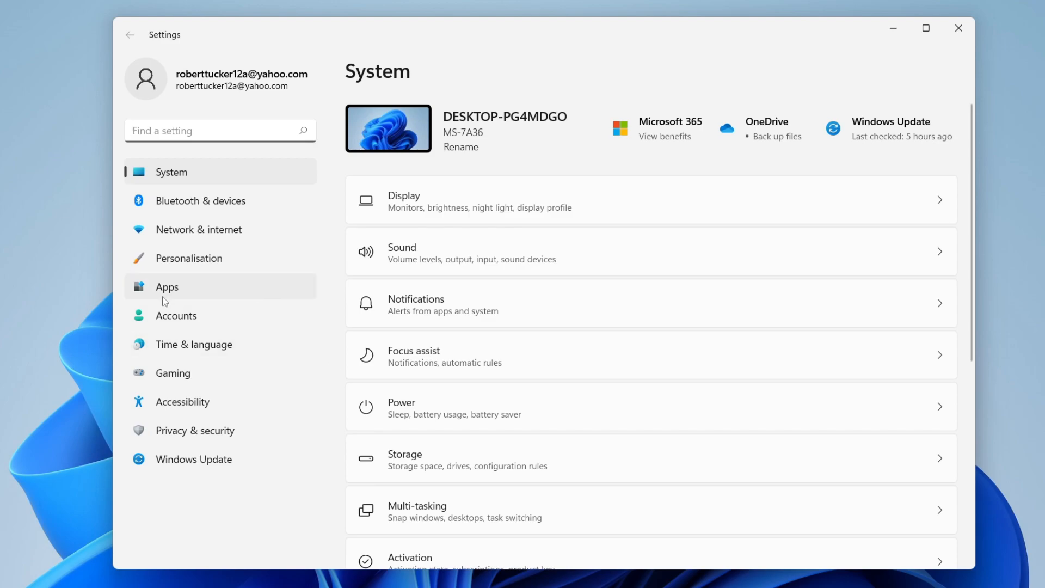
pyautogui.moveTo(182, 401)
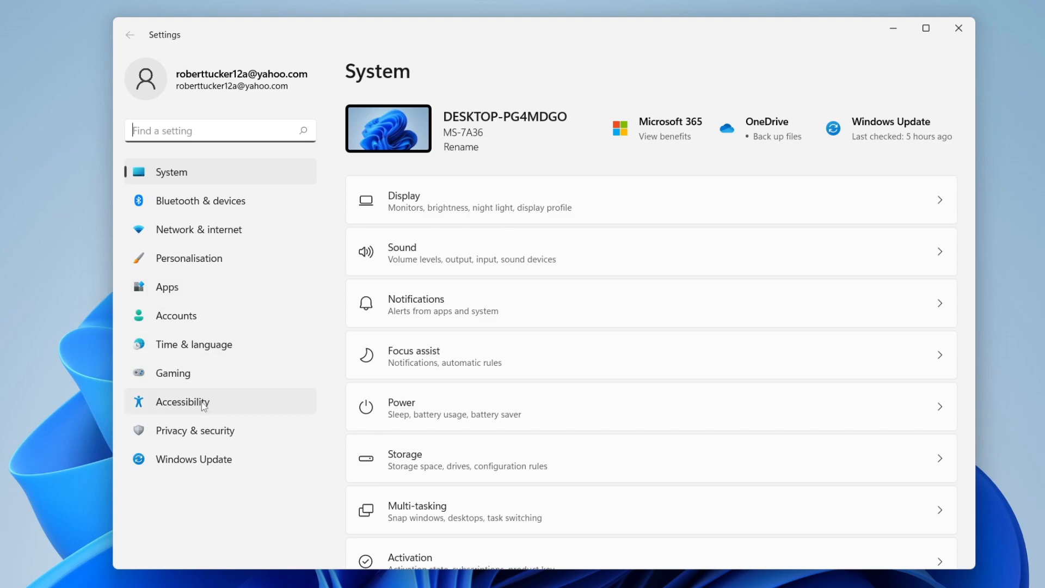
pyautogui.click(166, 287)
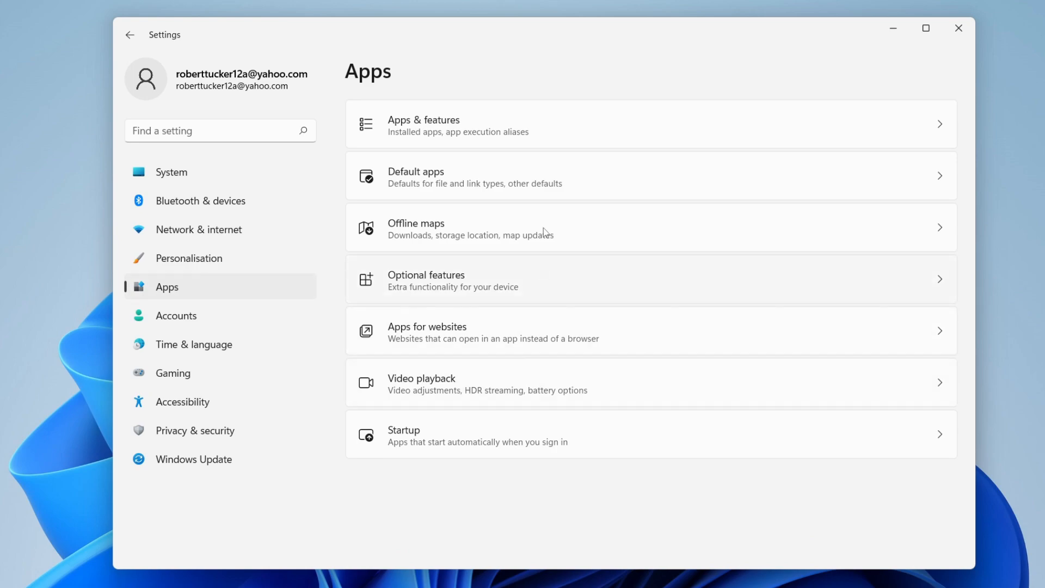
pyautogui.moveTo(508, 131)
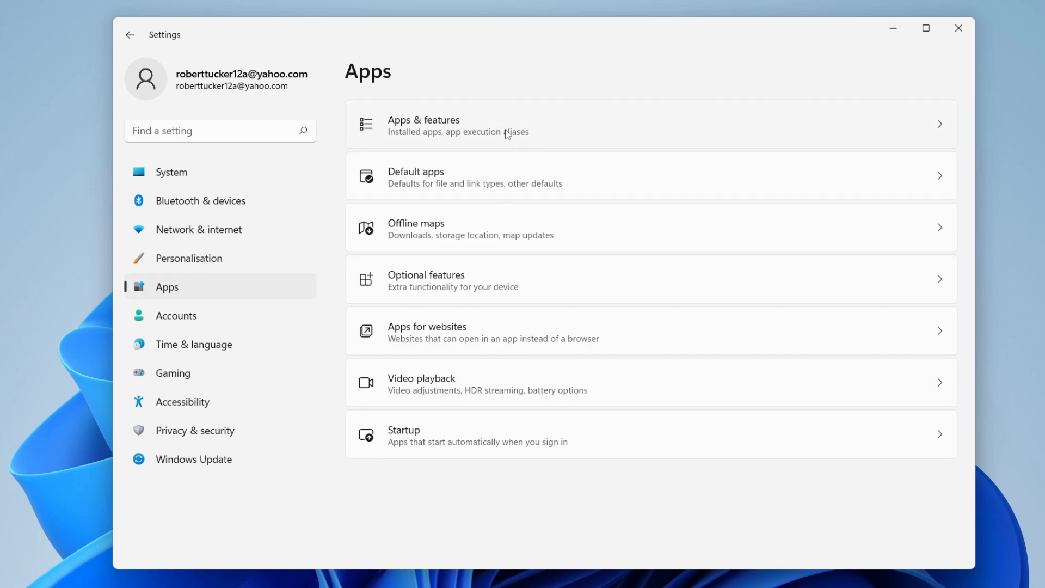
pyautogui.moveTo(463, 137)
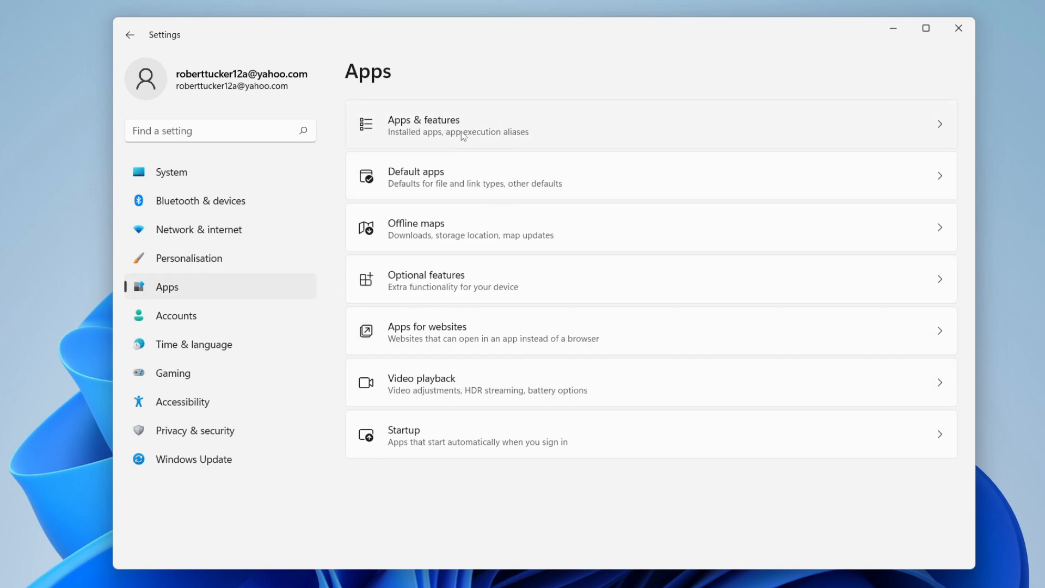
pyautogui.click(458, 125)
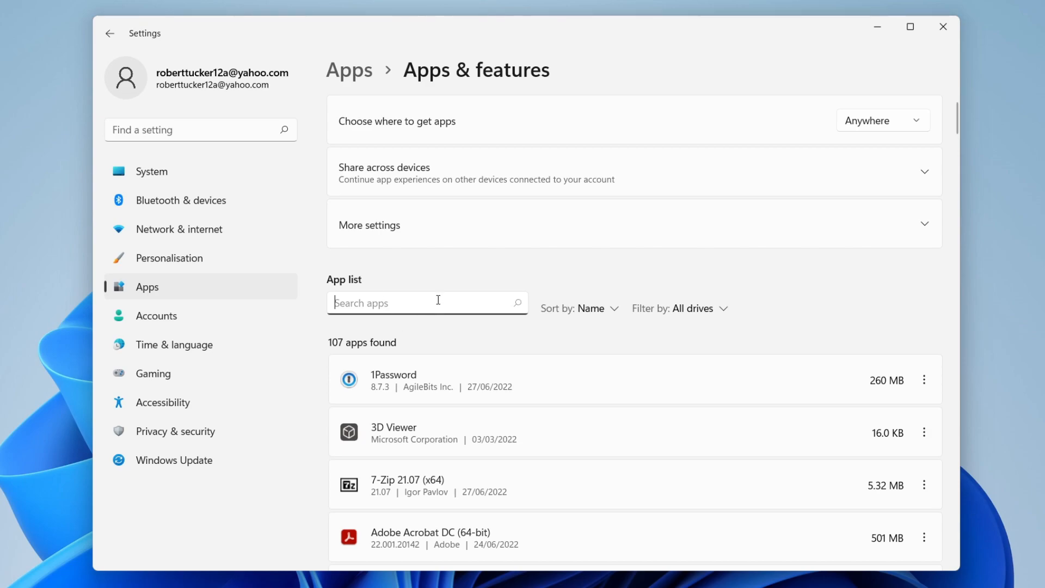
# Filter the installed app list by 'voicemod', leaving only Voicemod (2.93 GB)
pyautogui.scroll(-3)
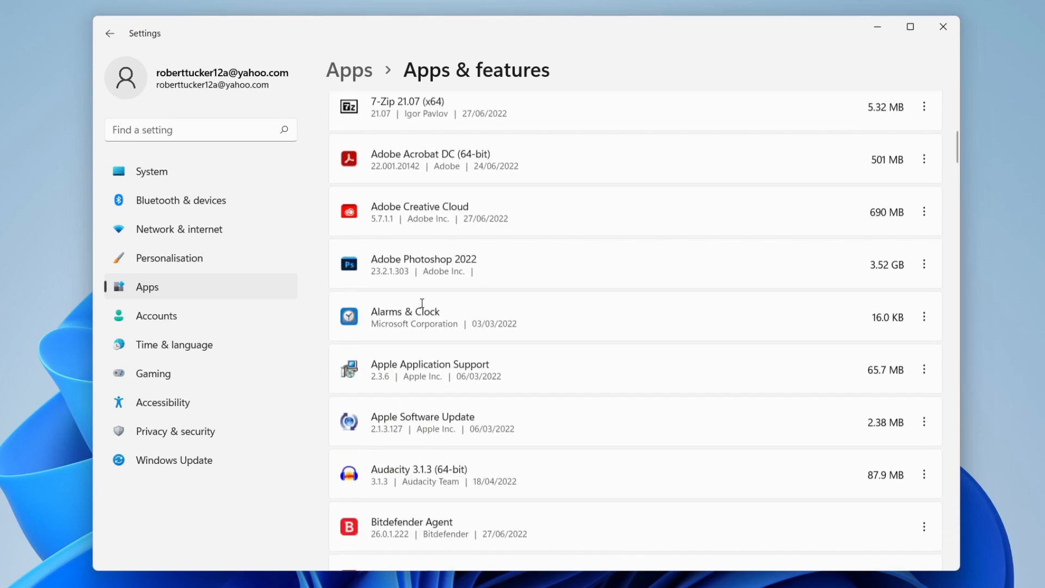
pyautogui.scroll(3)
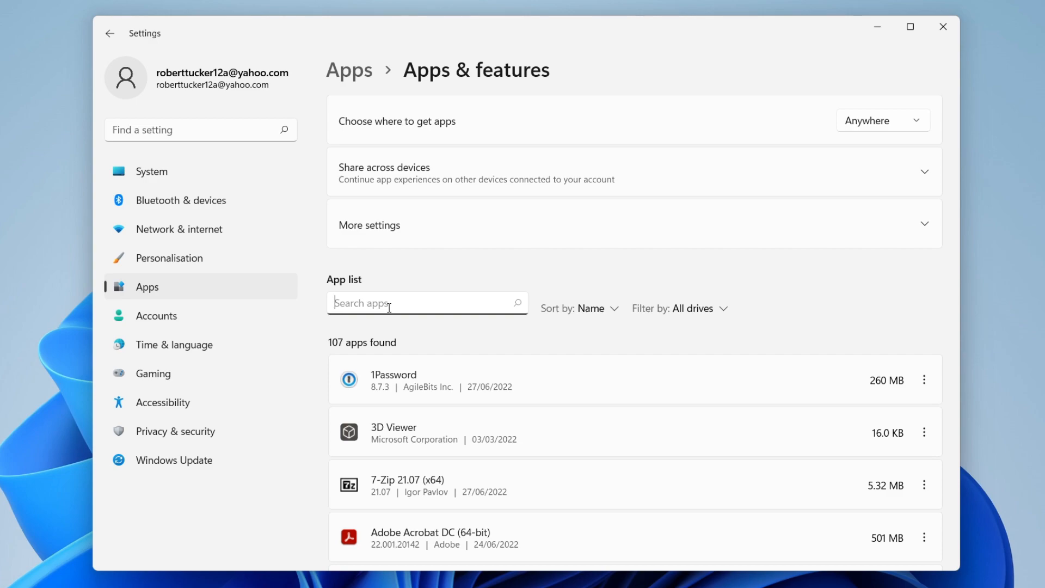
pyautogui.write('voicemod')
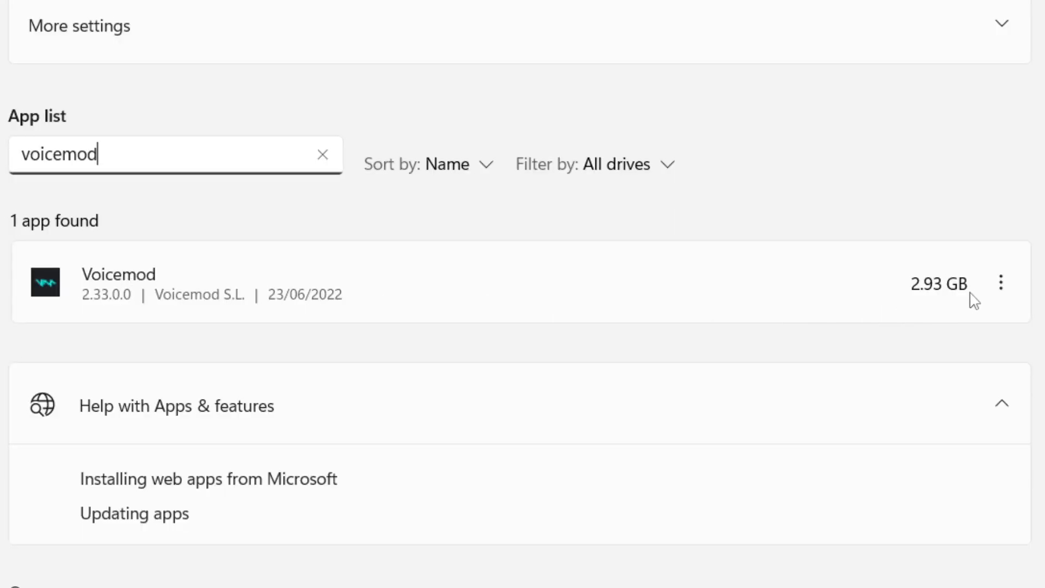
# Uninstall Voicemod from its app menu and confirm the removal
pyautogui.click(1000, 281)
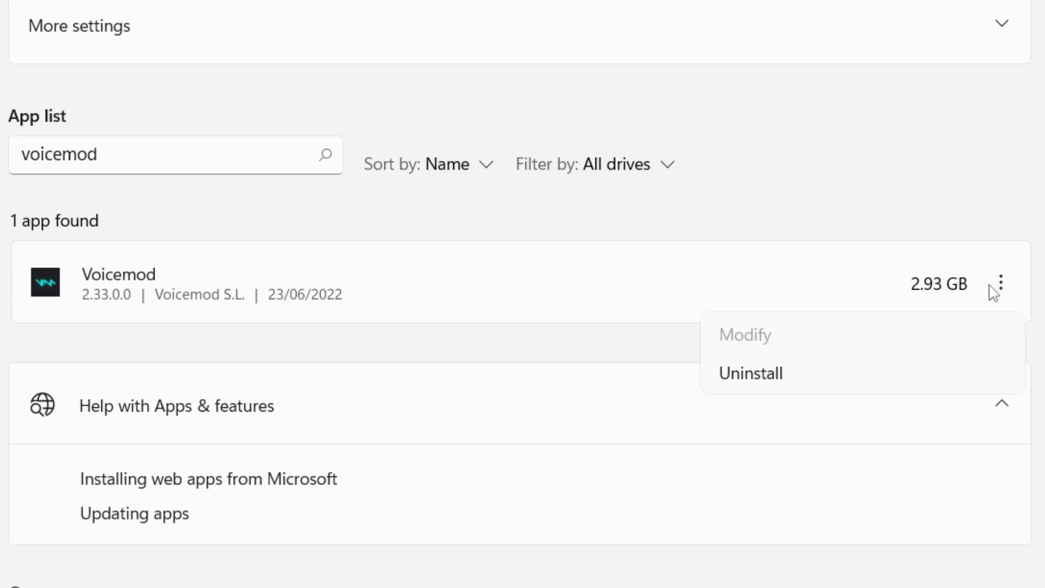
pyautogui.moveTo(807, 373)
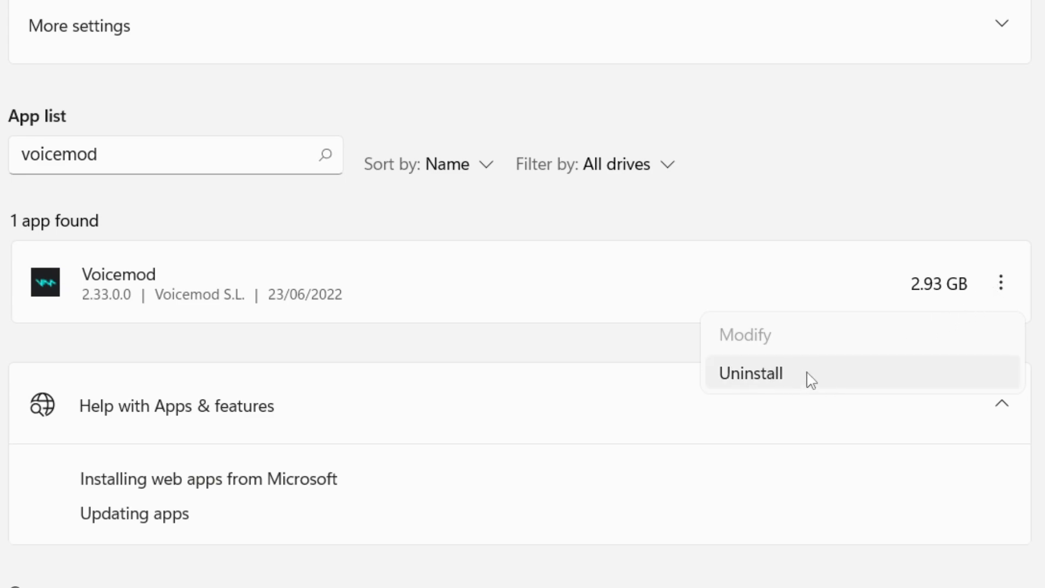
pyautogui.click(749, 372)
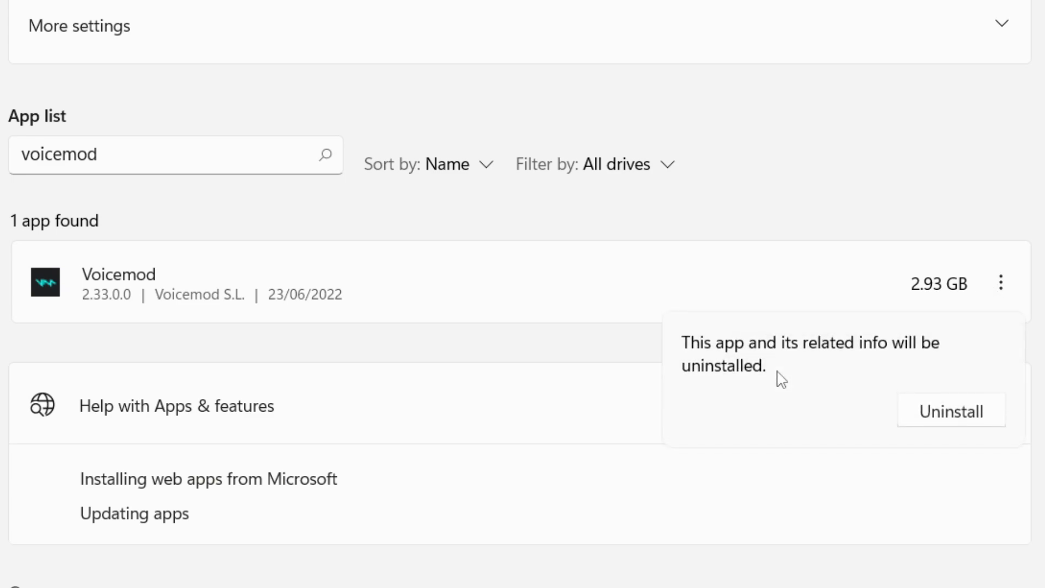
pyautogui.moveTo(951, 412)
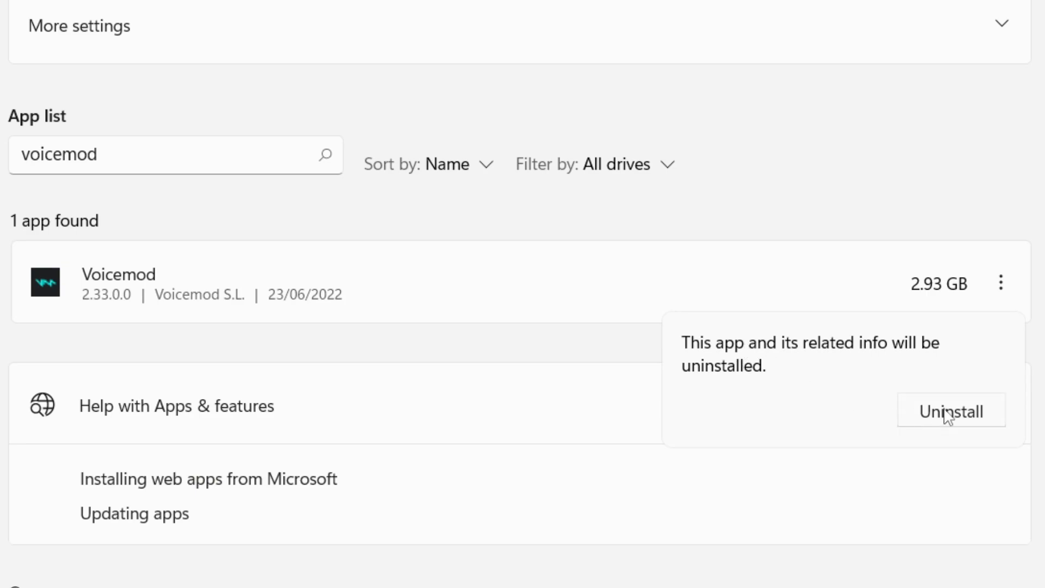
pyautogui.click(950, 411)
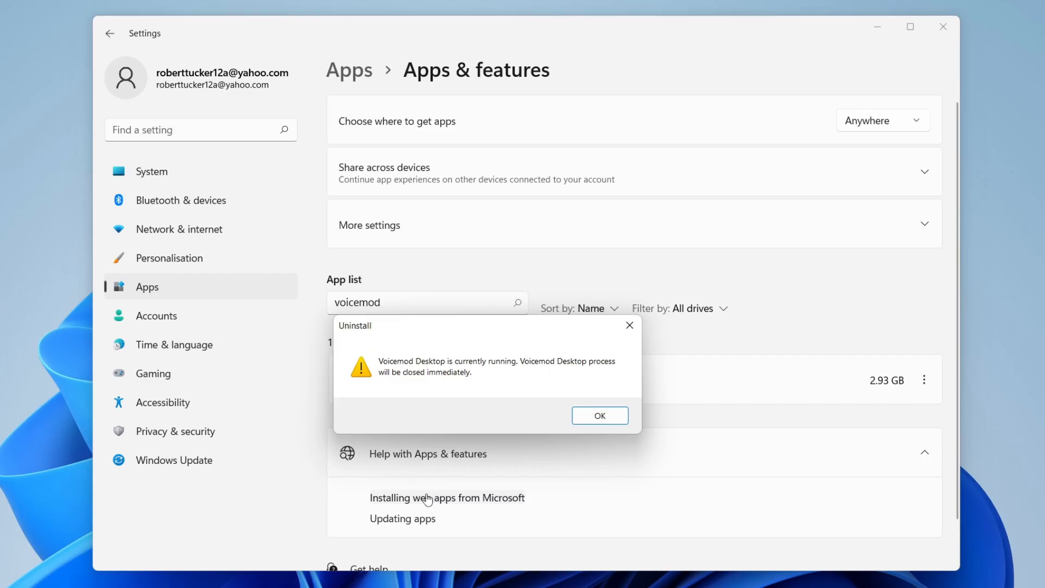
# Close running Voicemod, delete its favourites, custom voices and sounds, dismiss success
pyautogui.click(597, 415)
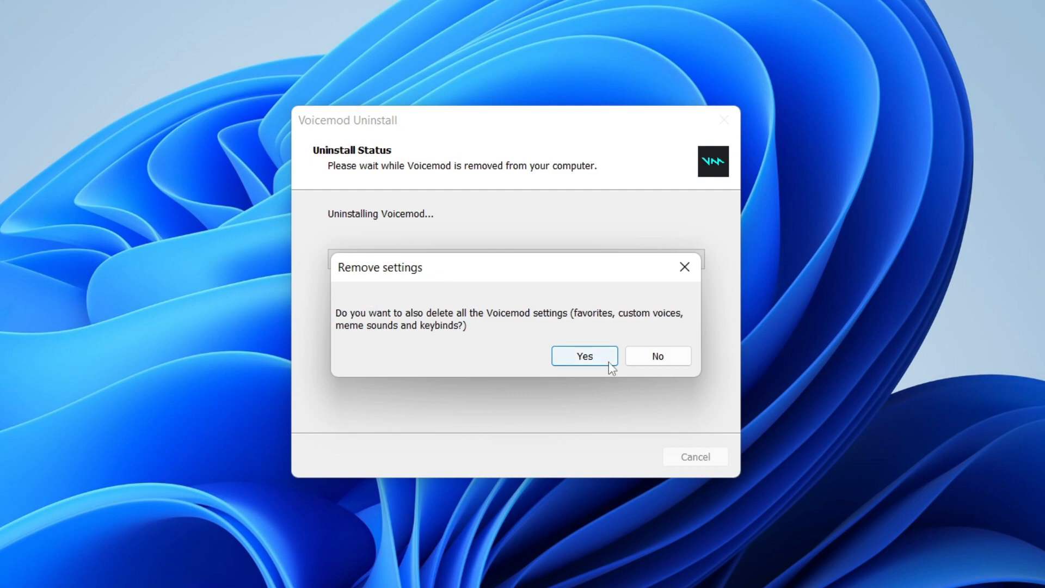
pyautogui.click(584, 355)
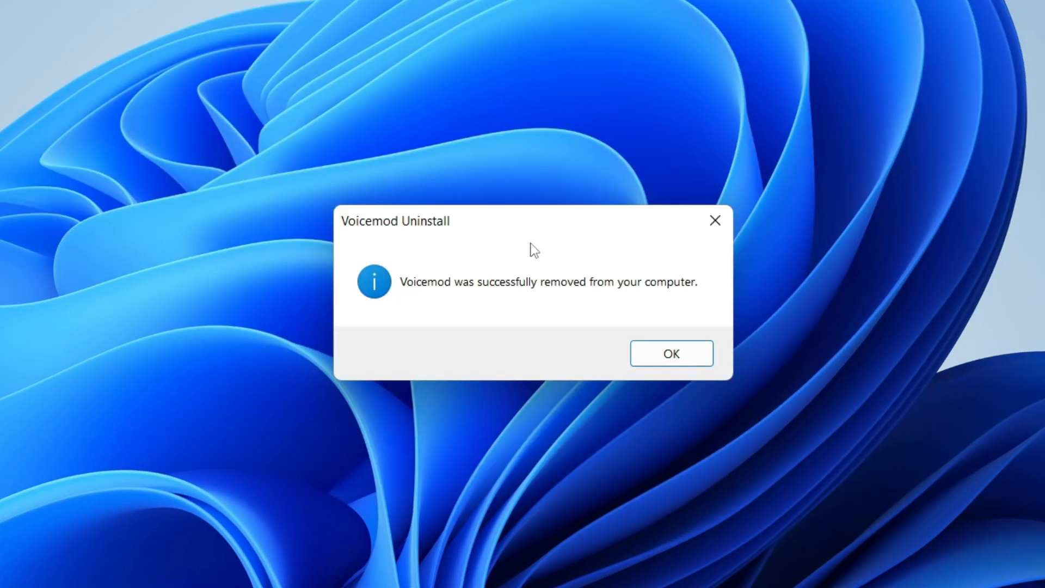
pyautogui.moveTo(677, 352)
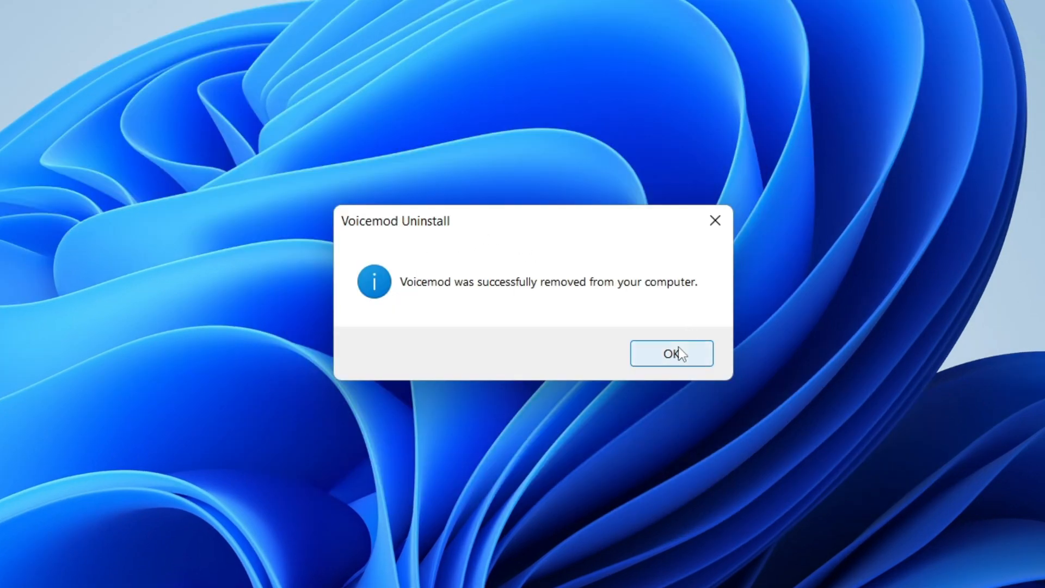
pyautogui.click(671, 353)
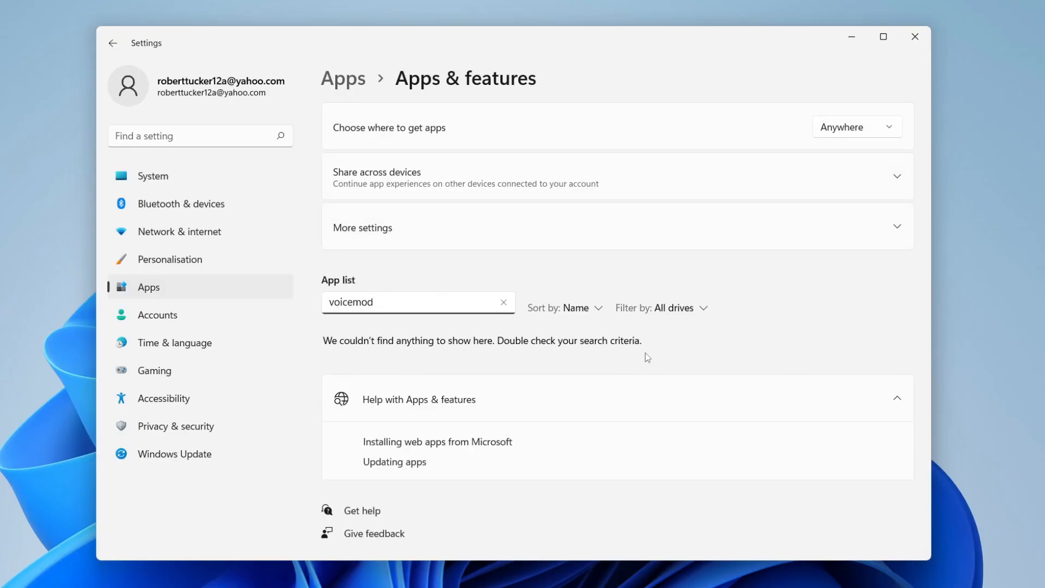
pyautogui.moveTo(915, 36)
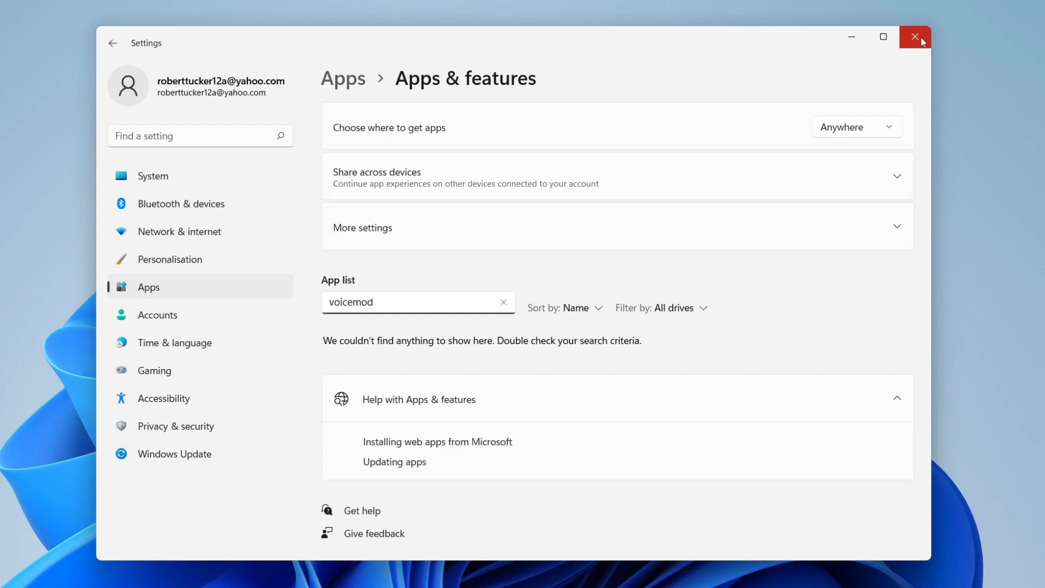
pyautogui.moveTo(914, 37)
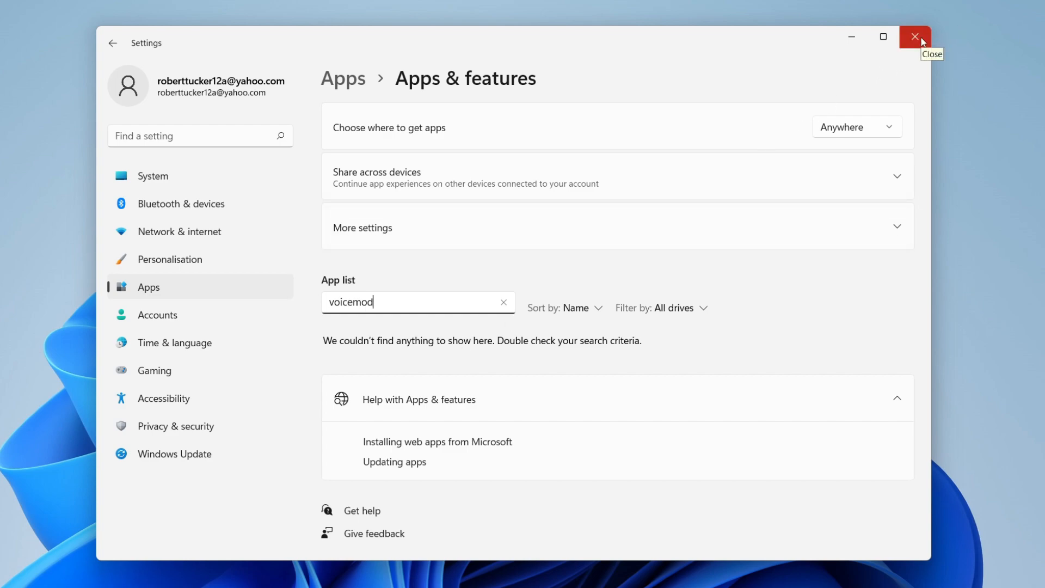